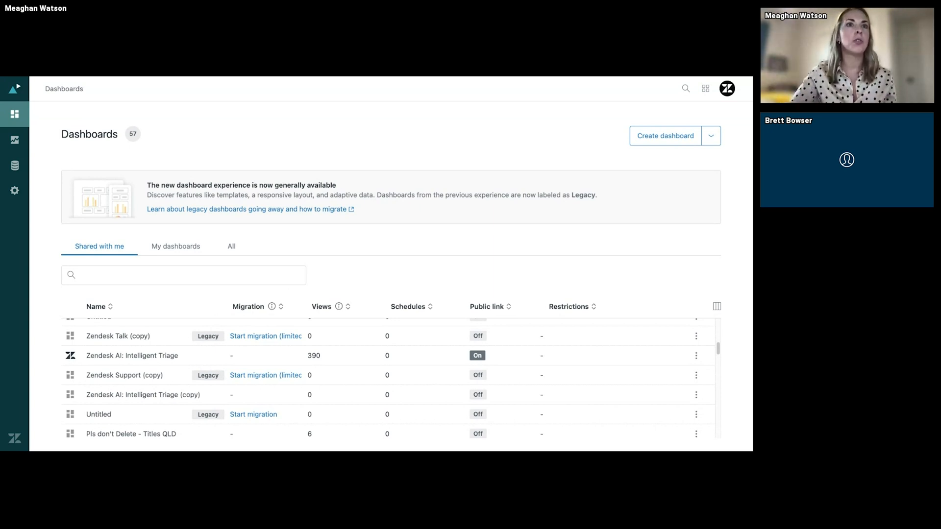
{"action": "mouse_move", "coordinate": [179, 334]}
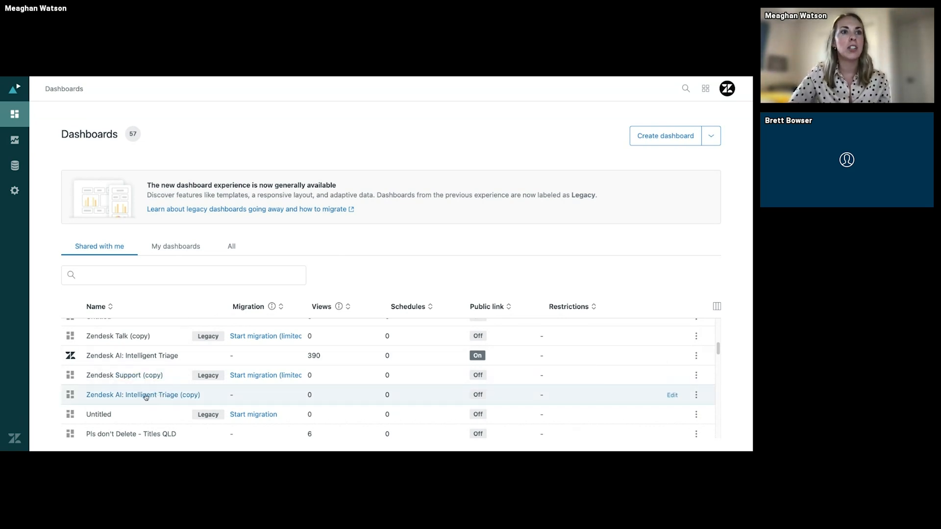
Open the Zendesk AI: Intelligent Triage (copy) dashboard and review its Overview filters and KPI tiles.
{"action": "left_click", "coordinate": [143, 395]}
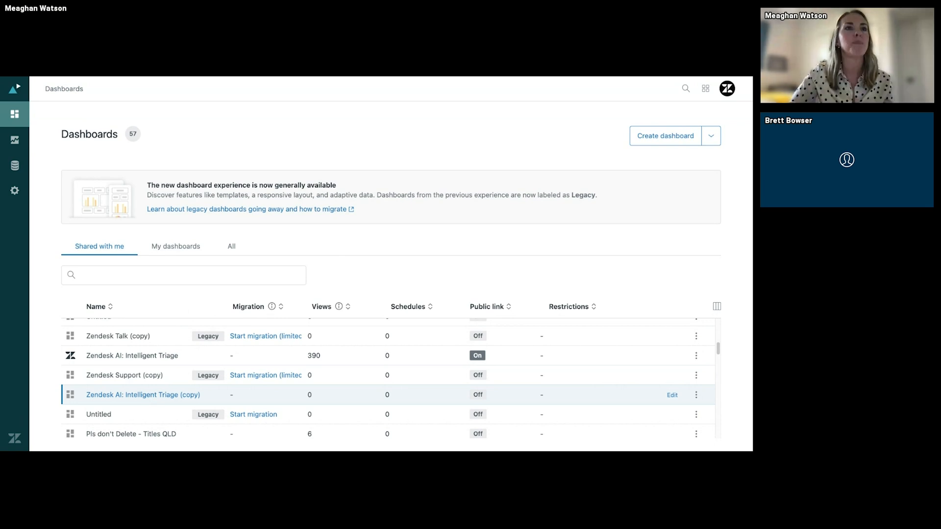
{"action": "left_click", "coordinate": [143, 395]}
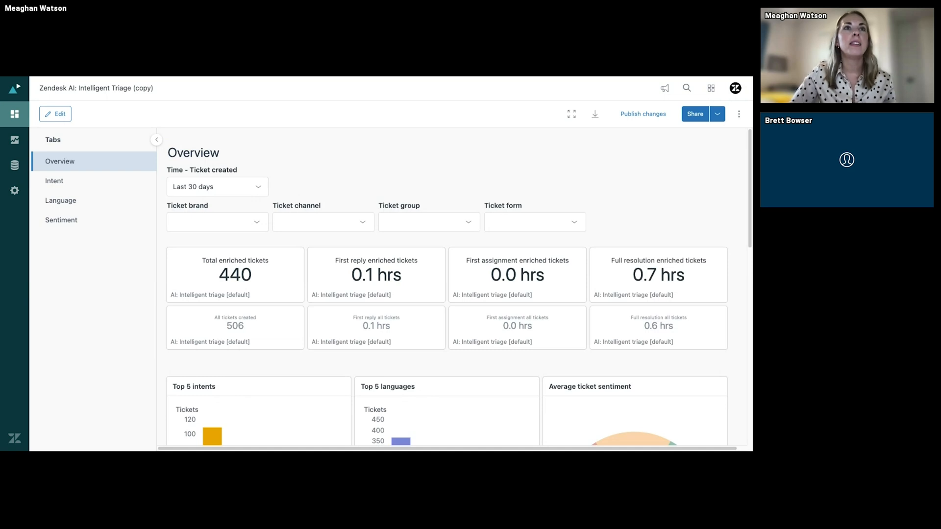
{"action": "mouse_move", "coordinate": [140, 384]}
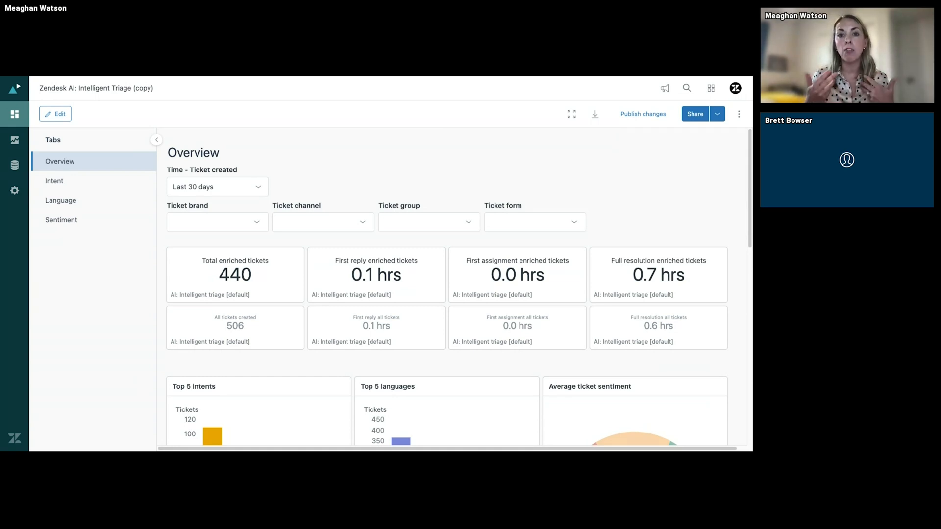
{"action": "scroll", "scroll_direction": "up", "scroll_amount": 3}
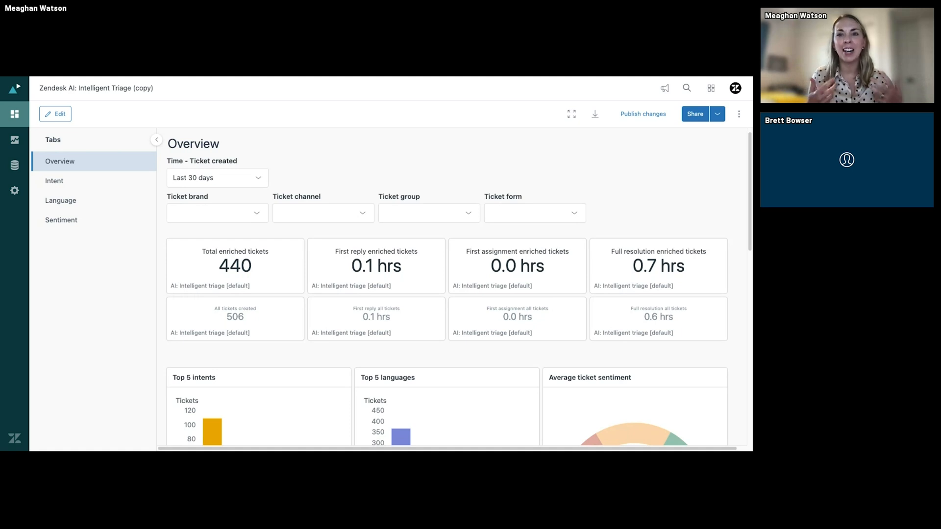
{"action": "mouse_move", "coordinate": [171, 348]}
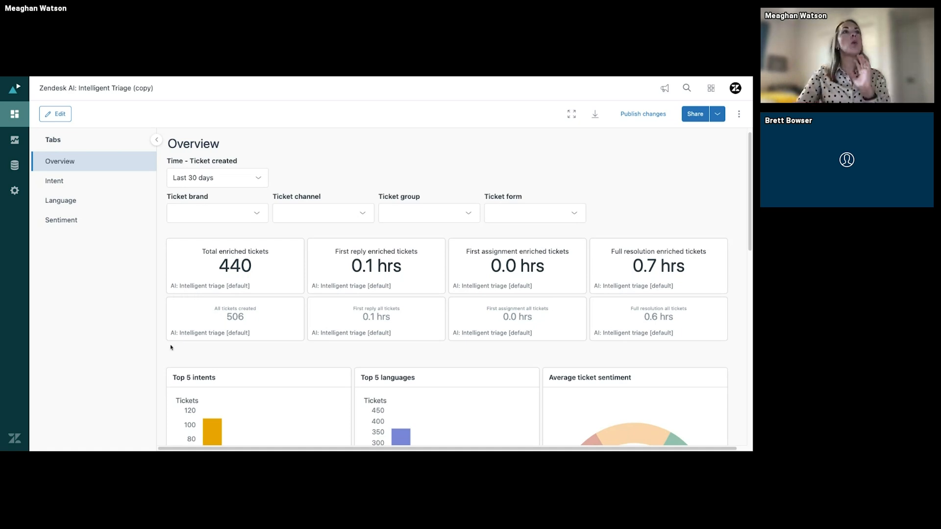
{"action": "mouse_move", "coordinate": [246, 348]}
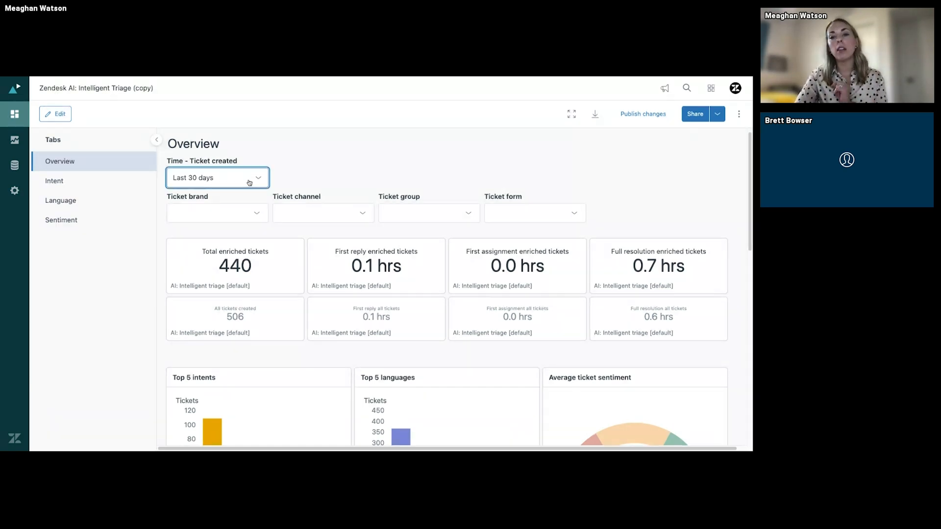
{"action": "left_click", "coordinate": [215, 178]}
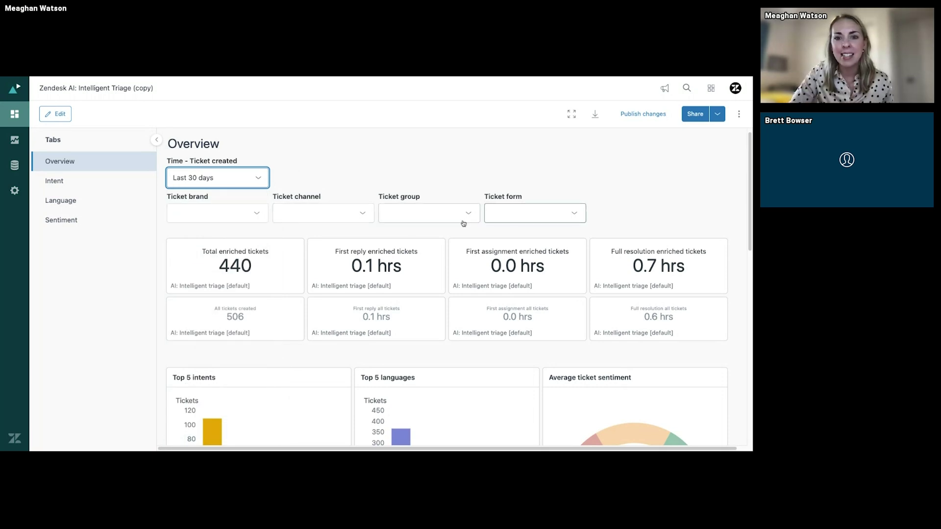
{"action": "left_click", "coordinate": [429, 212]}
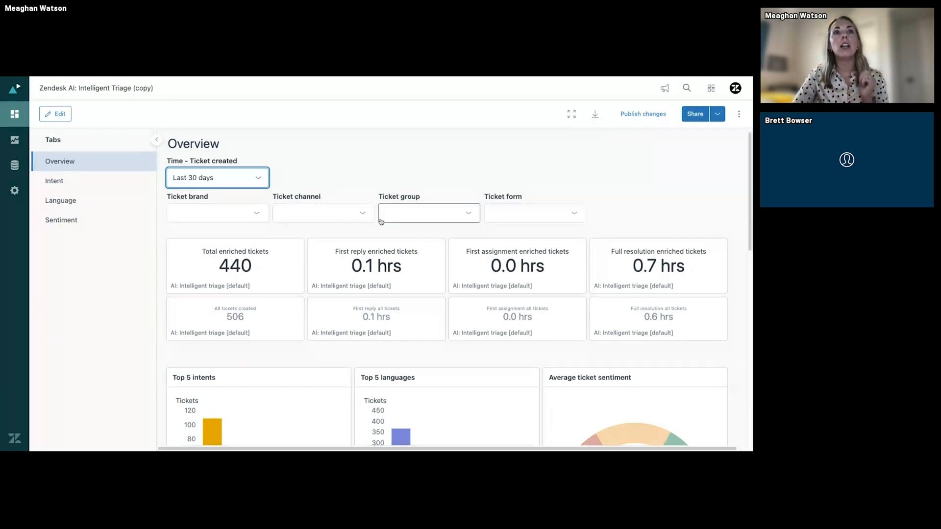
{"action": "mouse_move", "coordinate": [230, 240]}
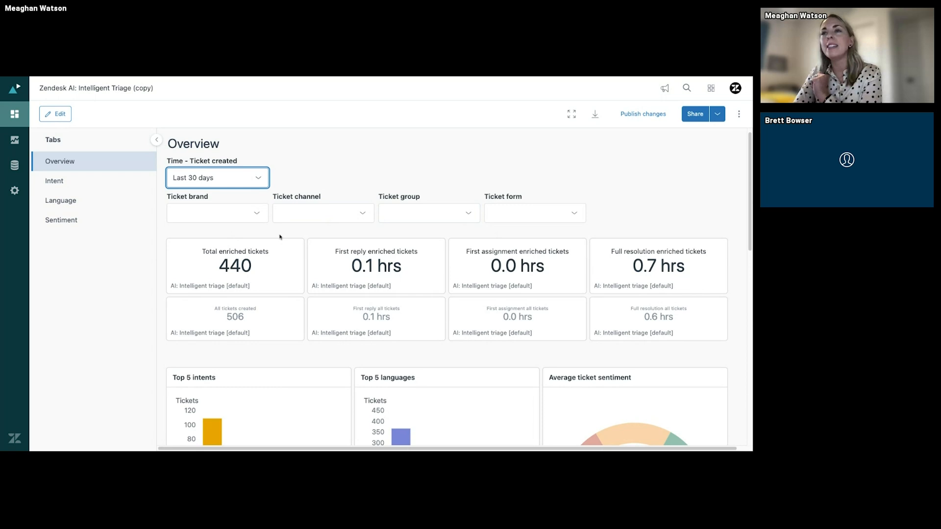
{"action": "mouse_move", "coordinate": [276, 236]}
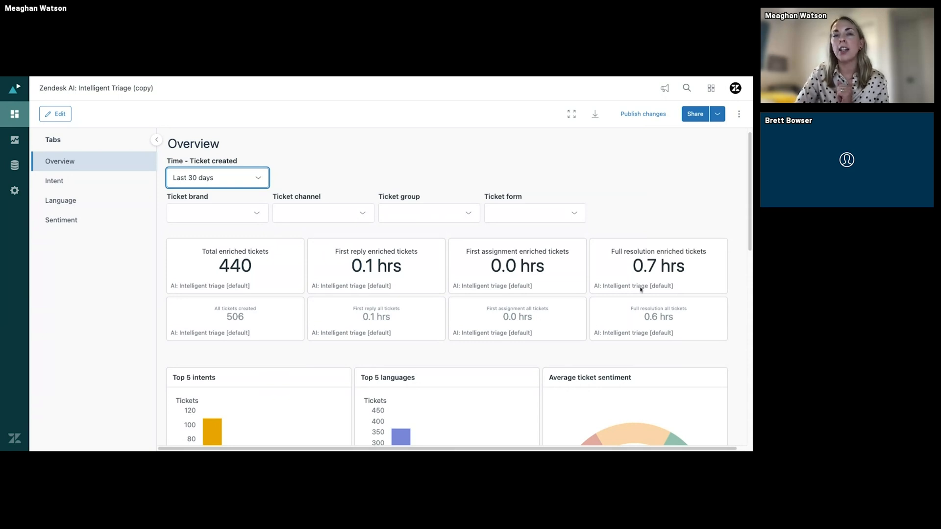
{"action": "mouse_move", "coordinate": [312, 271]}
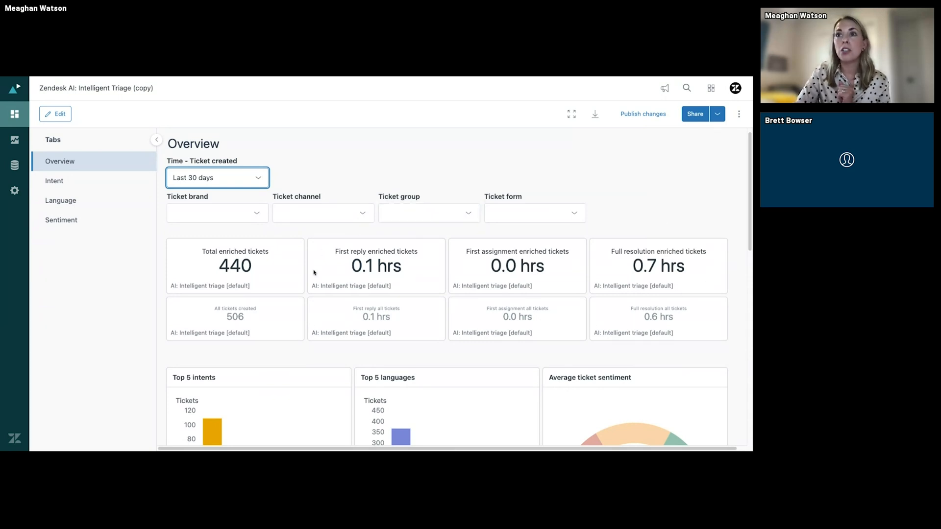
{"action": "mouse_move", "coordinate": [563, 241]}
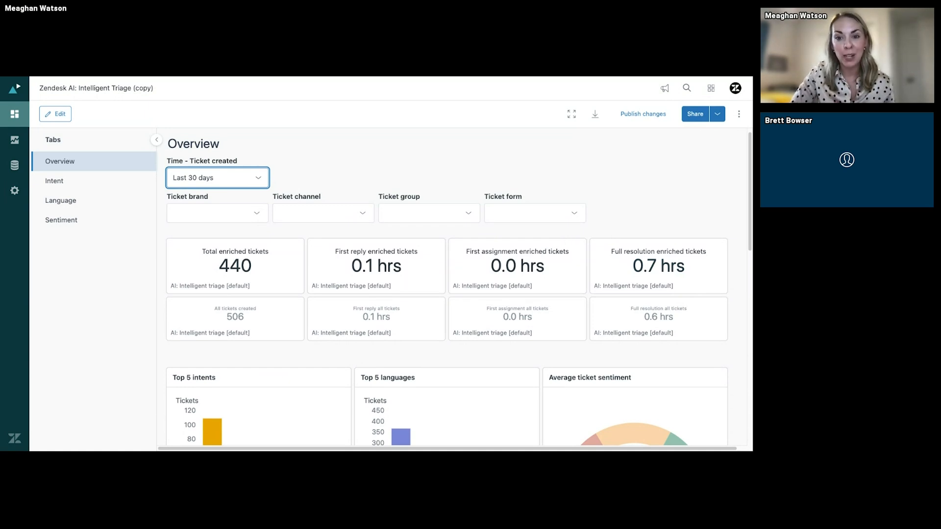
{"action": "mouse_move", "coordinate": [516, 252]}
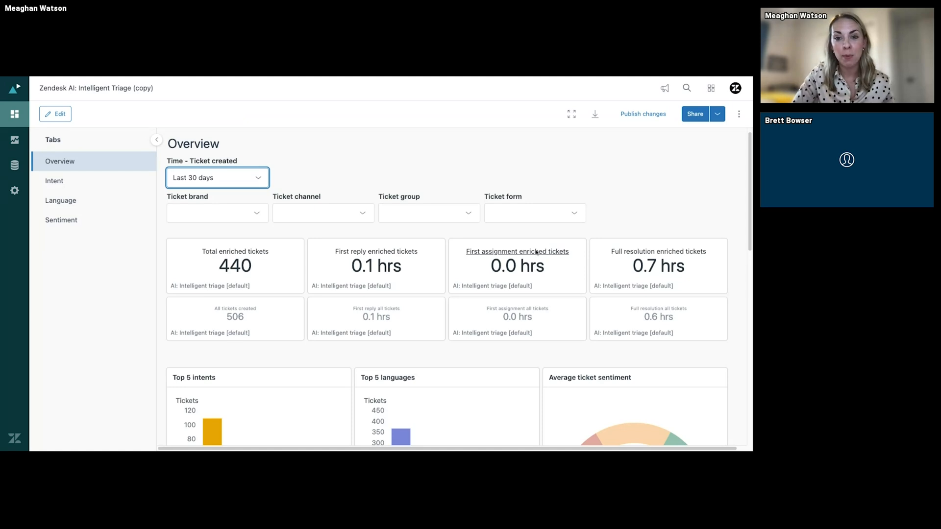
{"action": "mouse_move", "coordinate": [517, 265]}
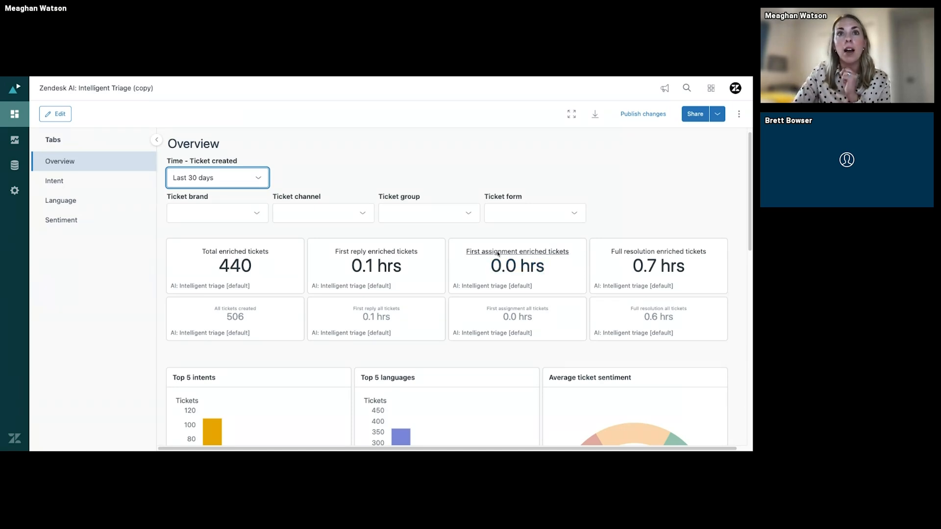
{"action": "mouse_move", "coordinate": [377, 265]}
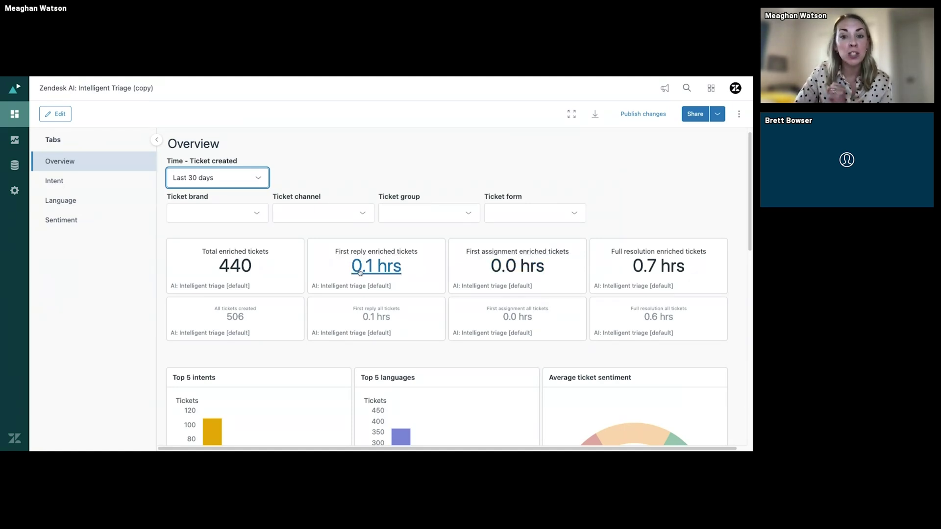
{"action": "mouse_move", "coordinate": [517, 316]}
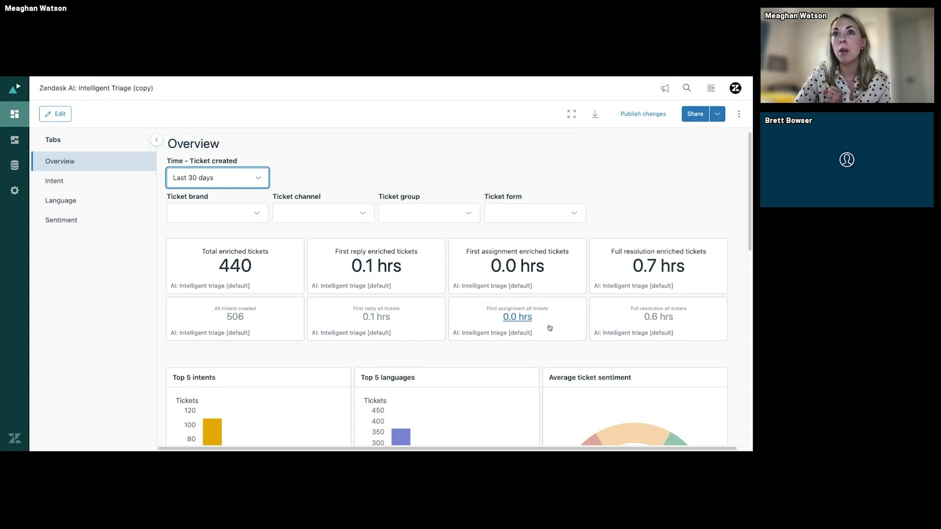
{"action": "mouse_move", "coordinate": [400, 287]}
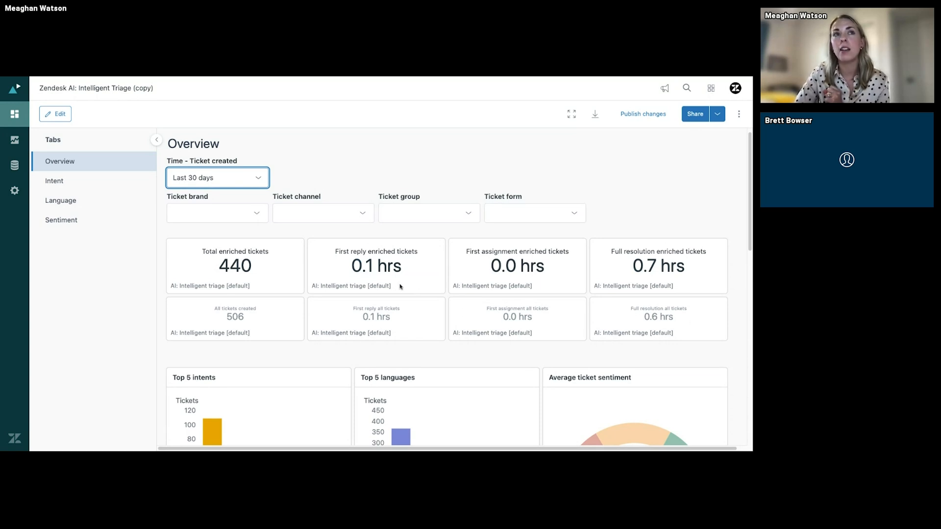
{"action": "mouse_move", "coordinate": [254, 338]}
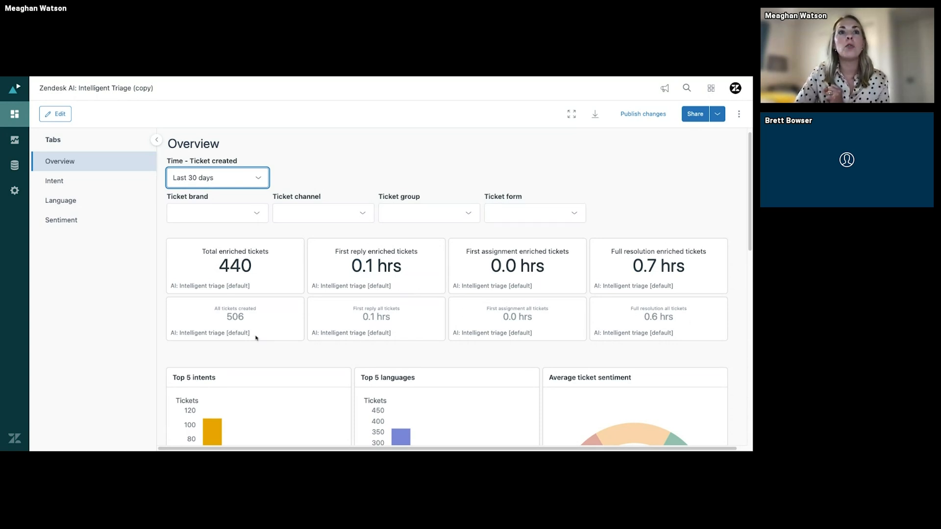
{"action": "mouse_move", "coordinate": [91, 215]}
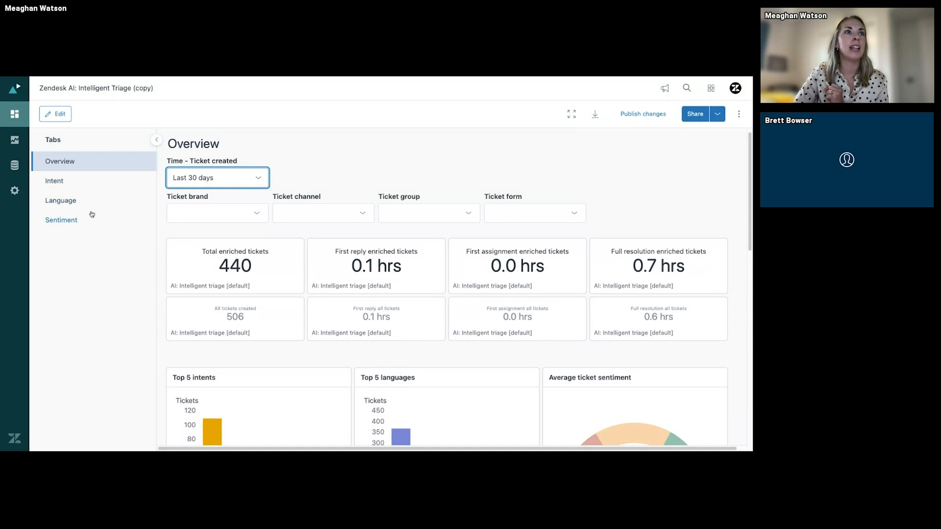
{"action": "scroll", "scroll_direction": "down", "scroll_amount": 3}
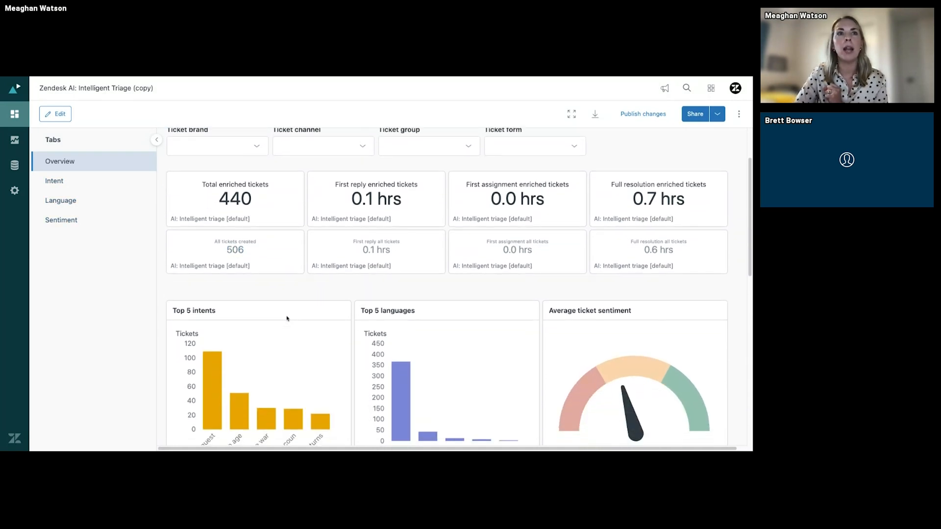
{"action": "scroll", "scroll_direction": "down", "scroll_amount": 3}
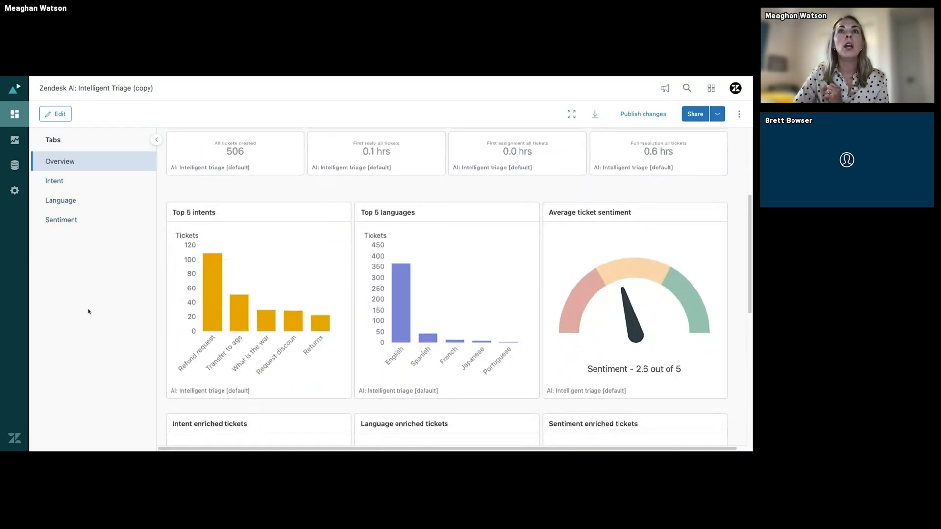
{"action": "mouse_move", "coordinate": [149, 327]}
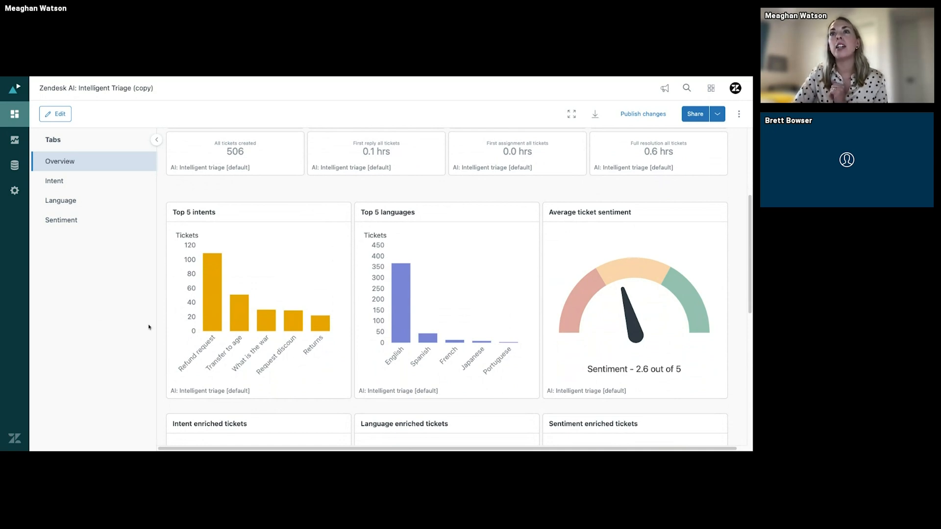
{"action": "scroll", "scroll_direction": "down", "scroll_amount": 3}
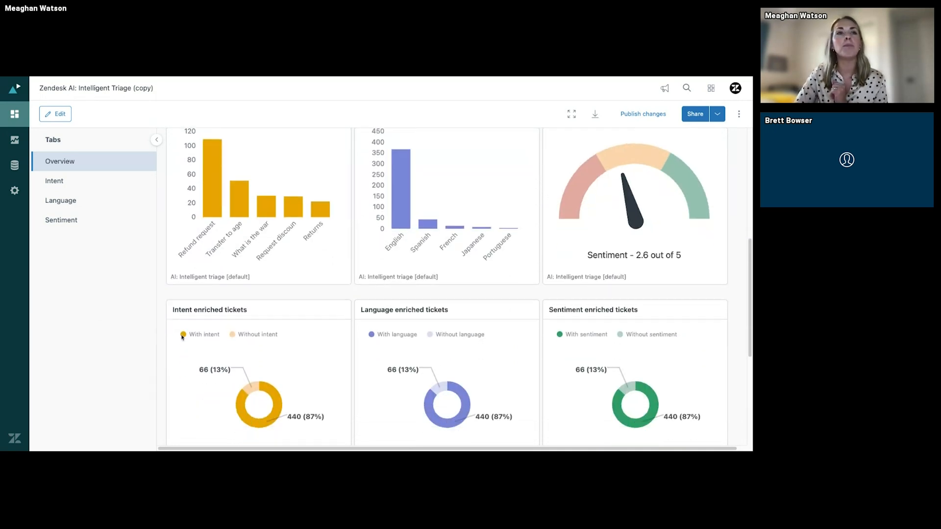
{"action": "scroll", "scroll_direction": "down", "scroll_amount": 3}
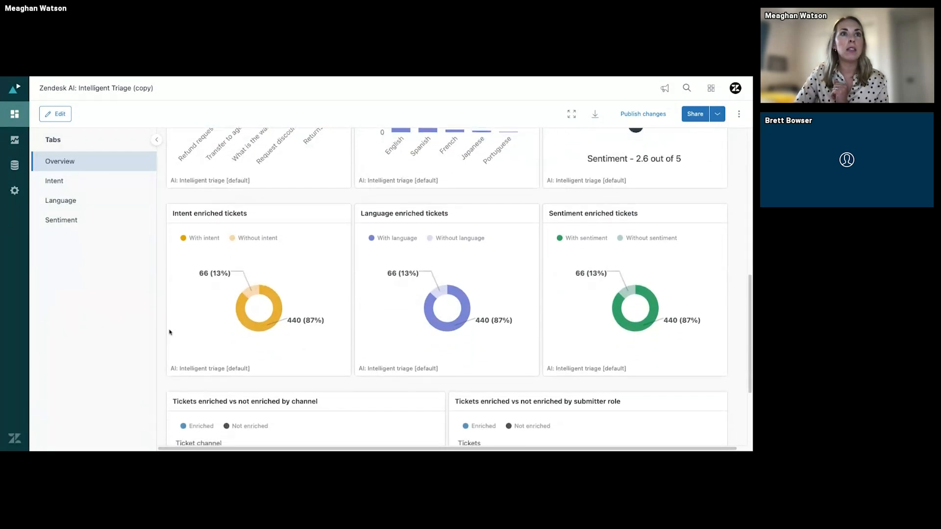
{"action": "mouse_move", "coordinate": [447, 305]}
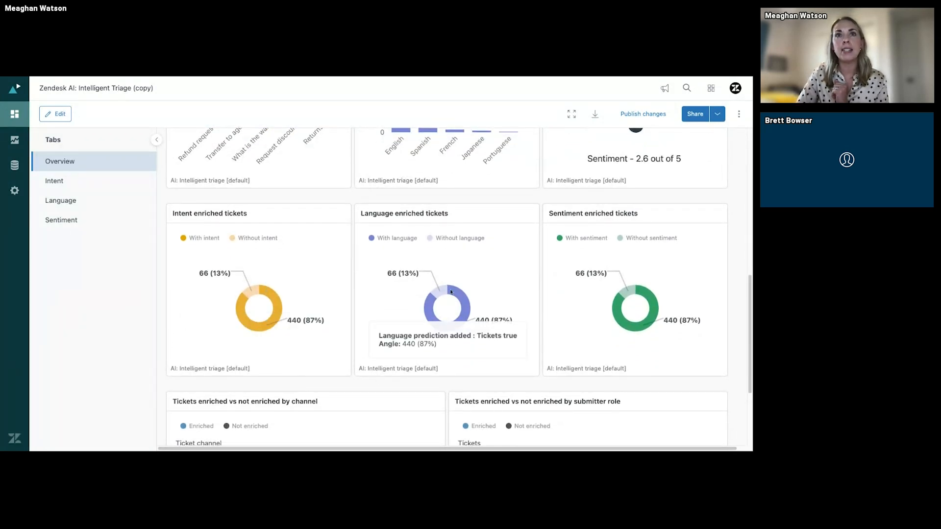
{"action": "mouse_move", "coordinate": [598, 359]}
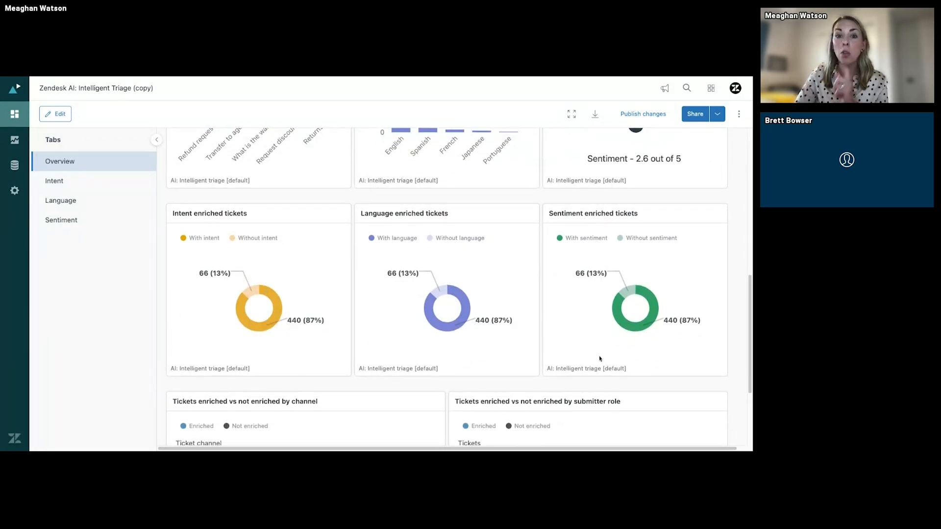
{"action": "mouse_move", "coordinate": [177, 302]}
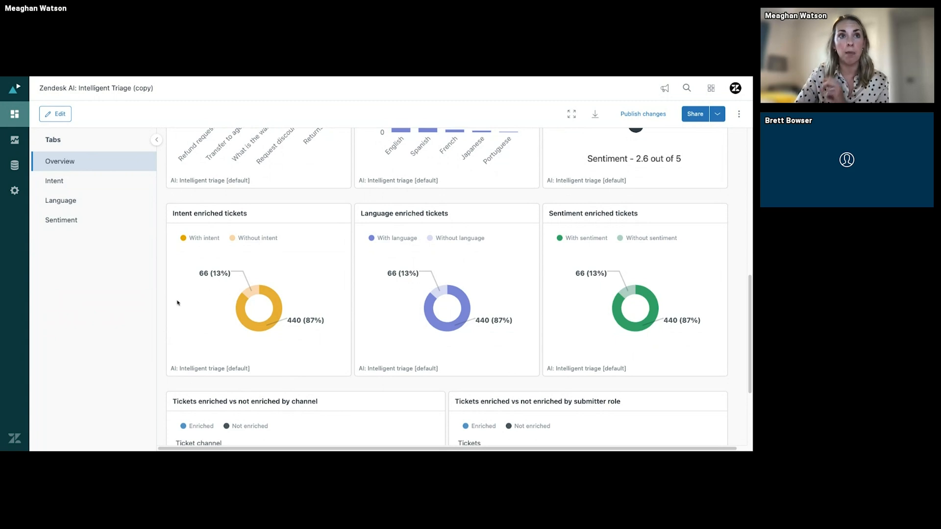
{"action": "scroll", "scroll_direction": "down", "scroll_amount": 3}
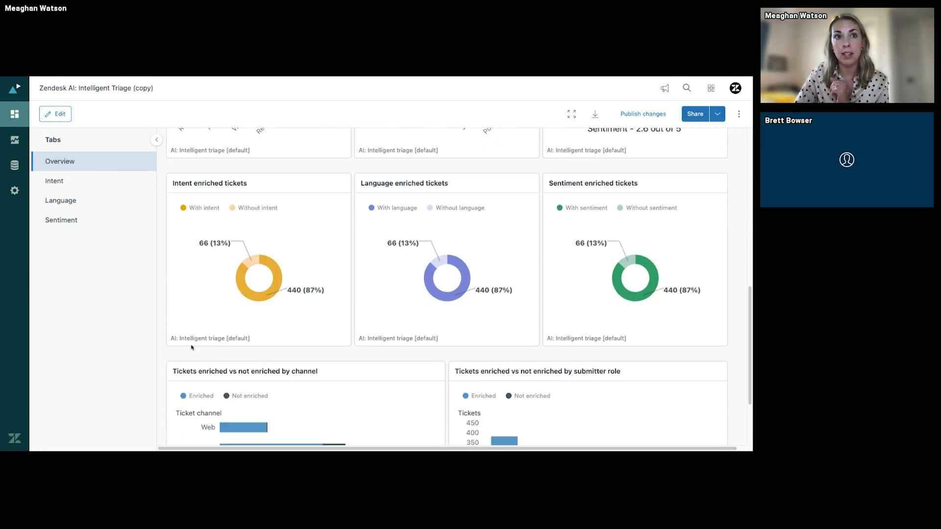
{"action": "scroll", "scroll_direction": "down", "scroll_amount": 3}
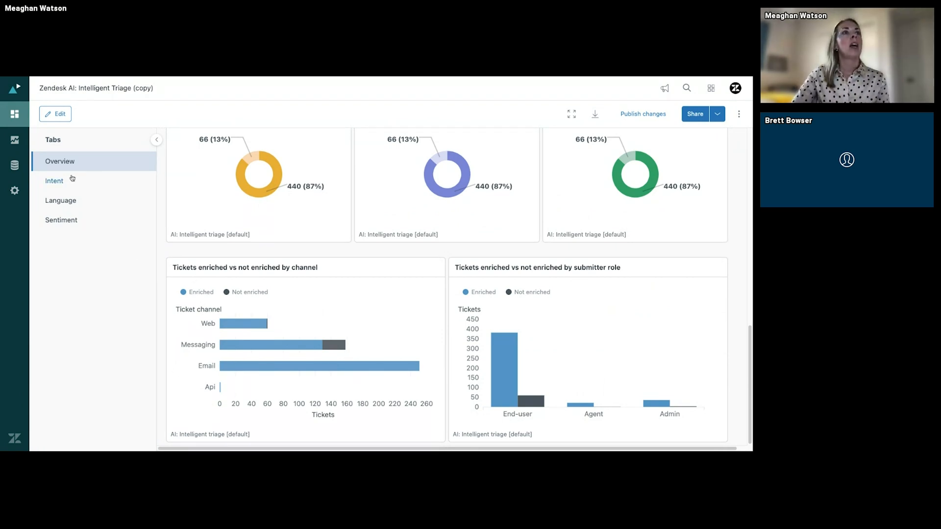
Switch to the Intent tab and scroll past the category chart to the breakdown table led by Refund request.
{"action": "left_click", "coordinate": [55, 180]}
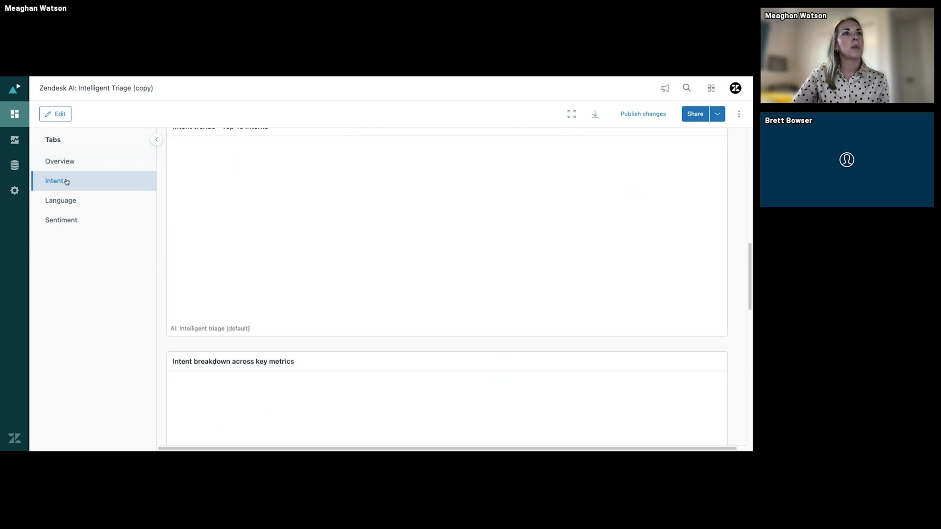
{"action": "left_click", "coordinate": [55, 180]}
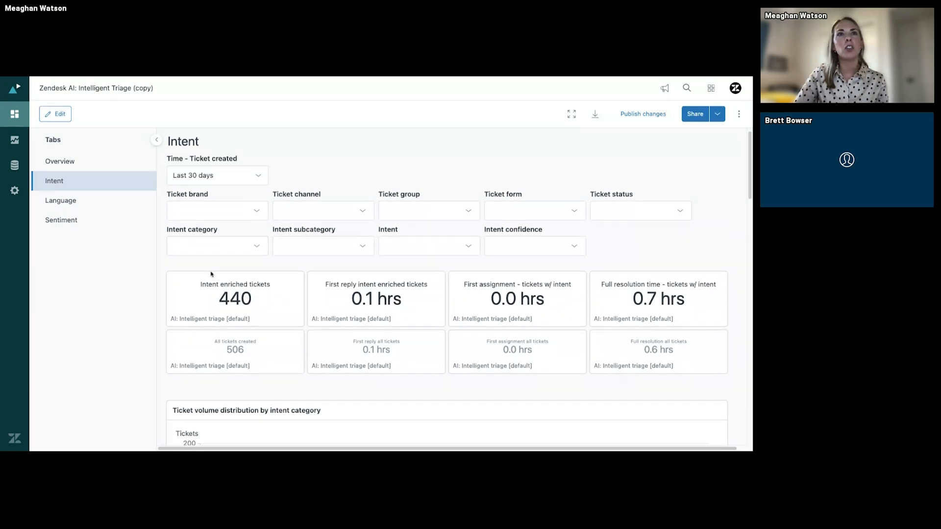
{"action": "scroll", "scroll_direction": "down", "scroll_amount": 3}
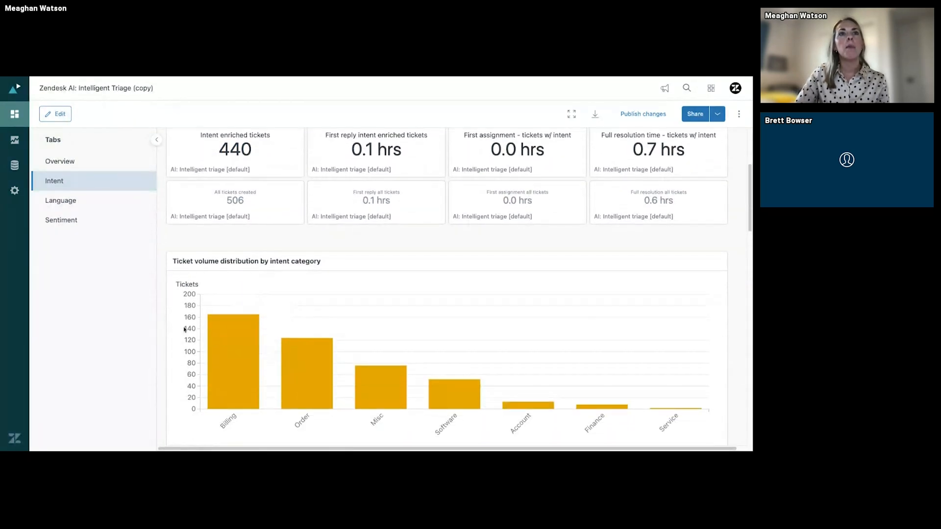
{"action": "scroll", "scroll_direction": "down", "scroll_amount": 3}
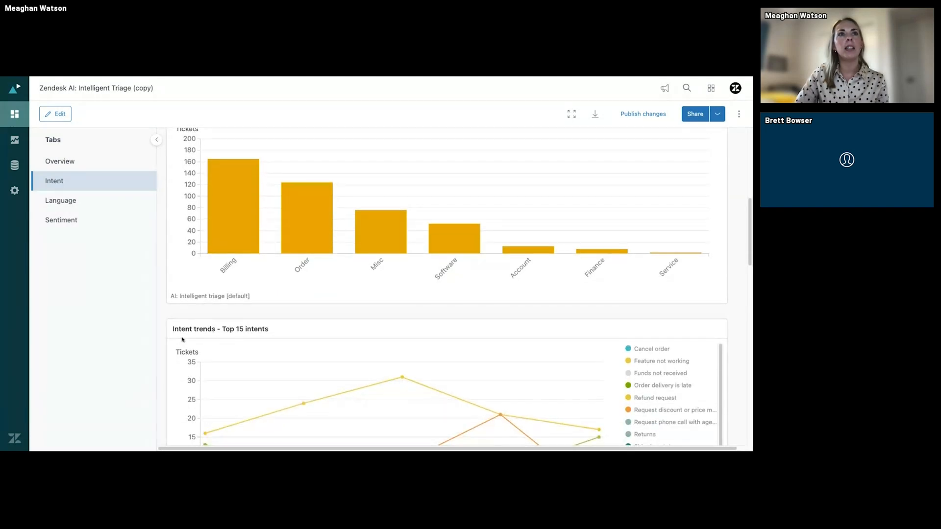
{"action": "scroll", "scroll_direction": "up", "scroll_amount": 3}
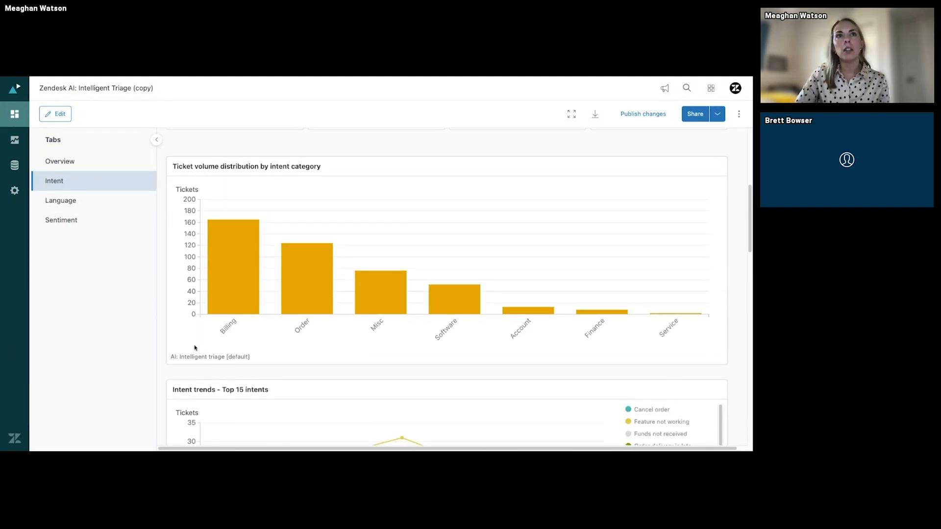
{"action": "scroll", "scroll_direction": "down", "scroll_amount": 3}
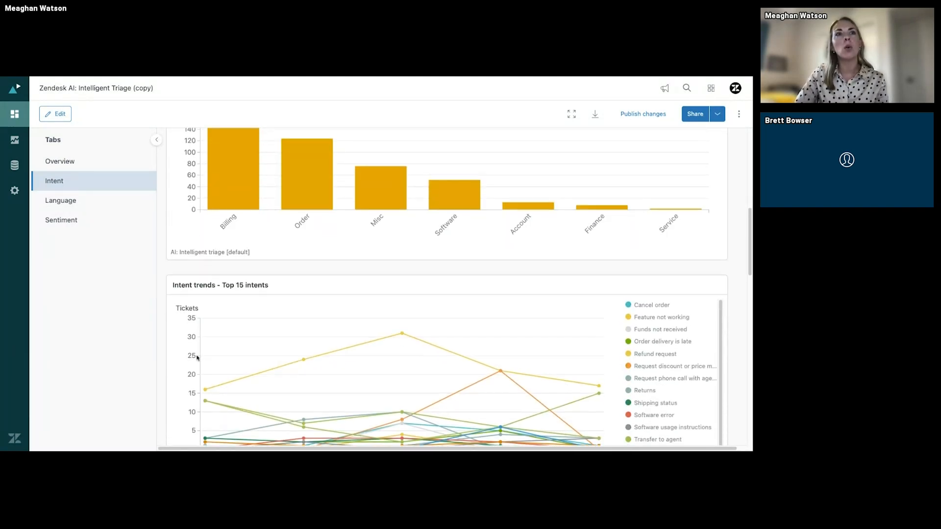
{"action": "scroll", "scroll_direction": "down", "scroll_amount": 3}
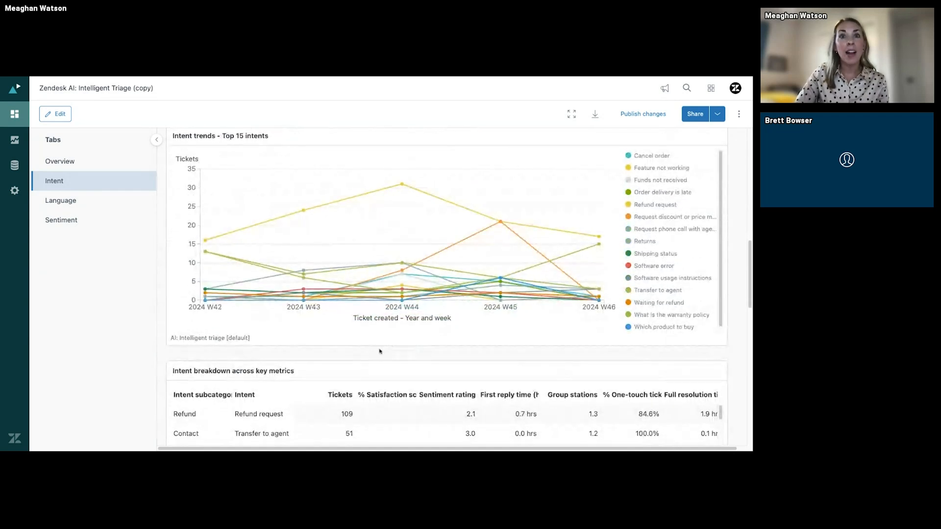
{"action": "scroll", "scroll_direction": "down", "scroll_amount": 3}
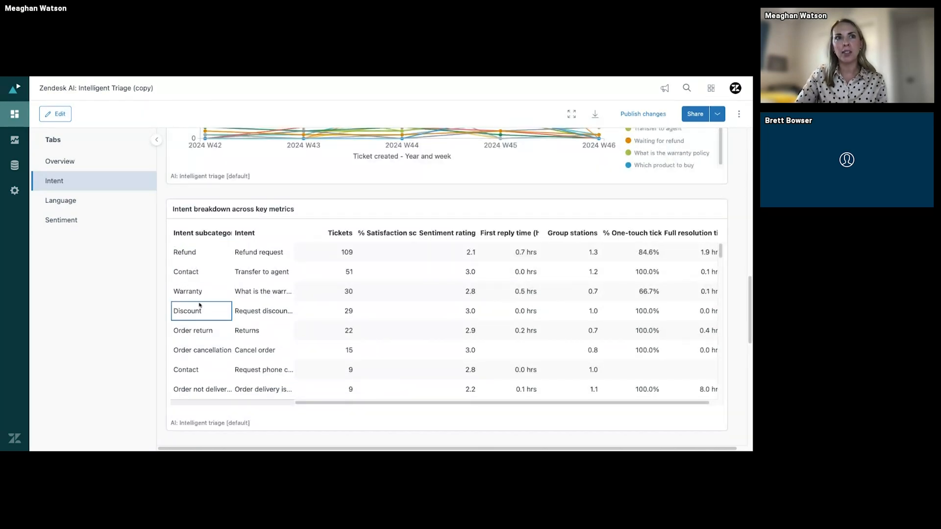
{"action": "left_click", "coordinate": [201, 271]}
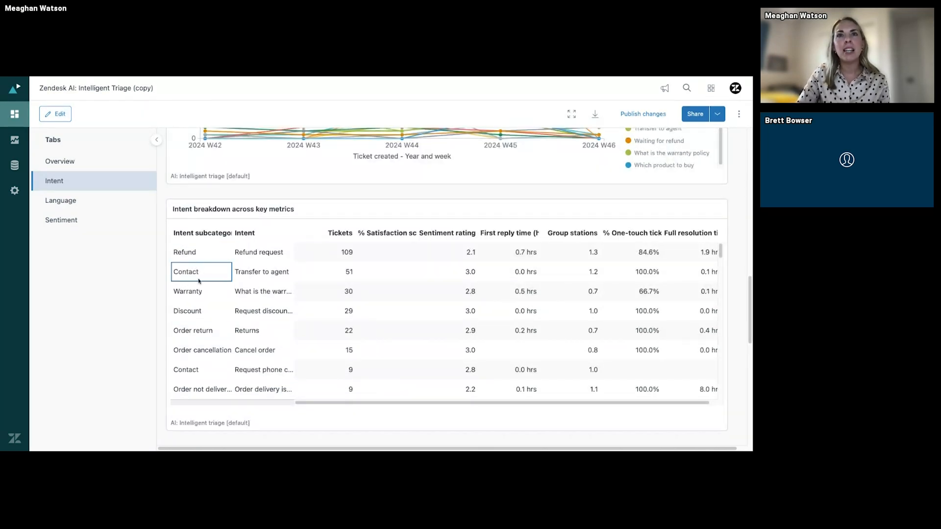
{"action": "left_click", "coordinate": [446, 252]}
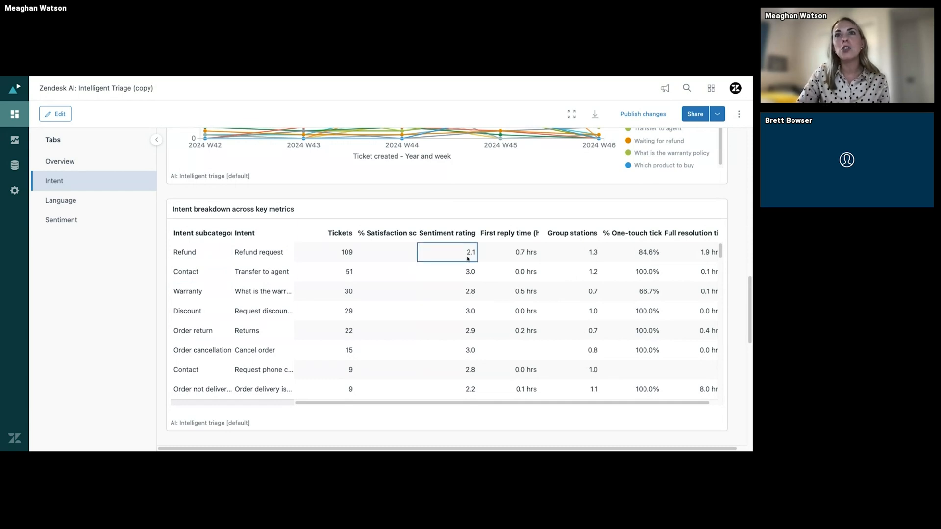
{"action": "left_click", "coordinate": [630, 251]}
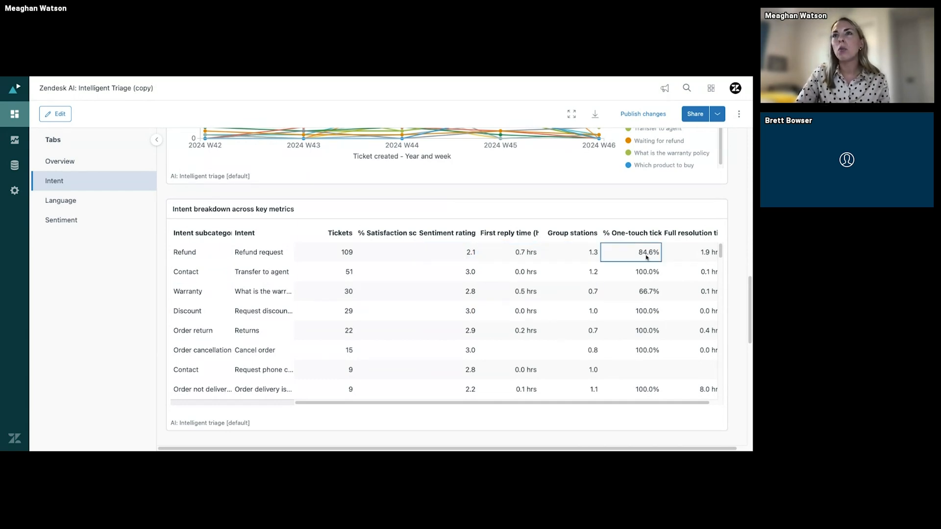
{"action": "left_click", "coordinate": [262, 311]}
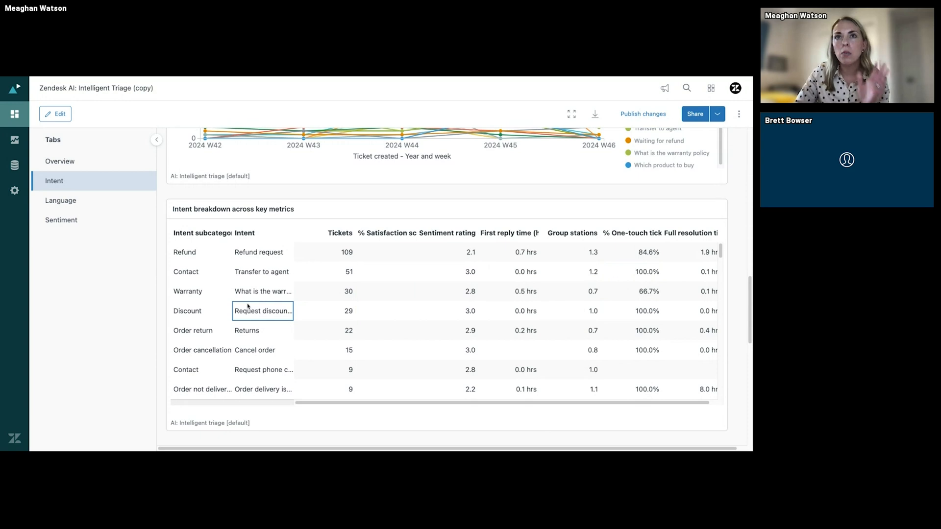
{"action": "left_click", "coordinate": [201, 291]}
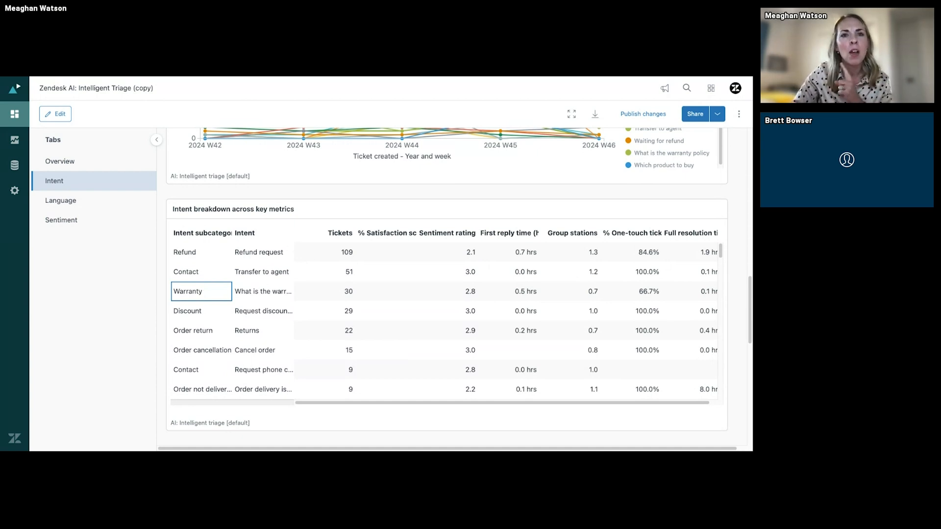
{"action": "left_click", "coordinate": [262, 291]}
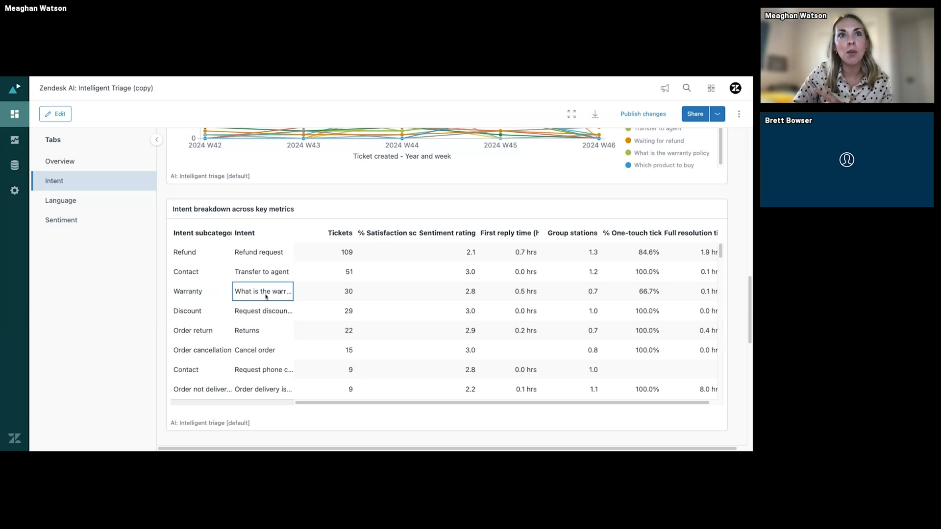
{"action": "mouse_move", "coordinate": [267, 298]}
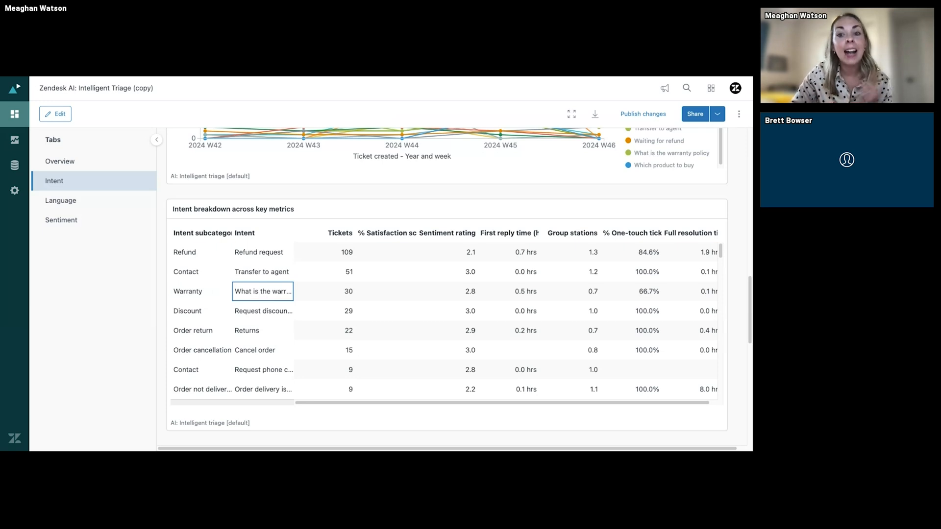